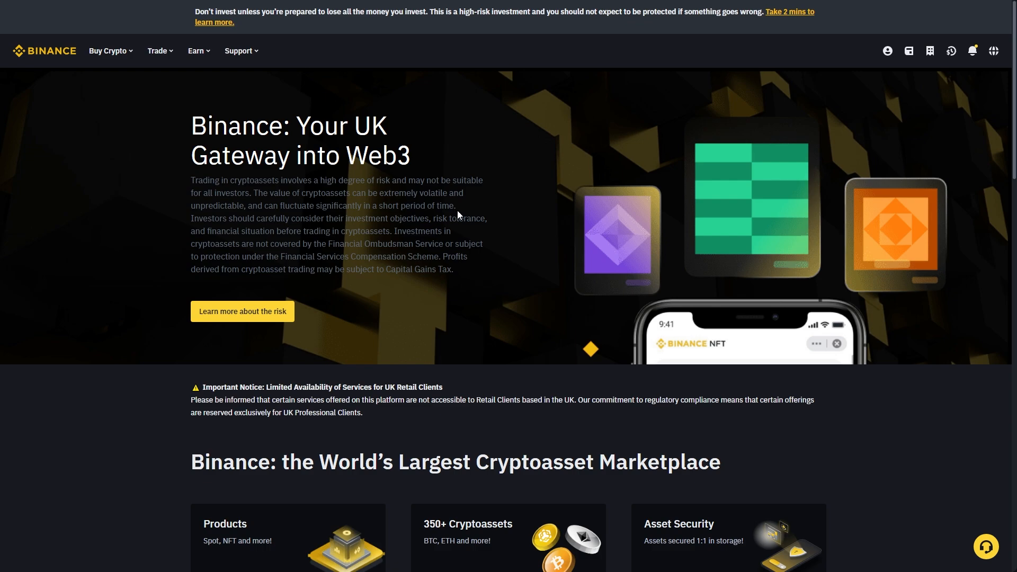
{"action": "mouse_move", "coordinate": [457, 211]}
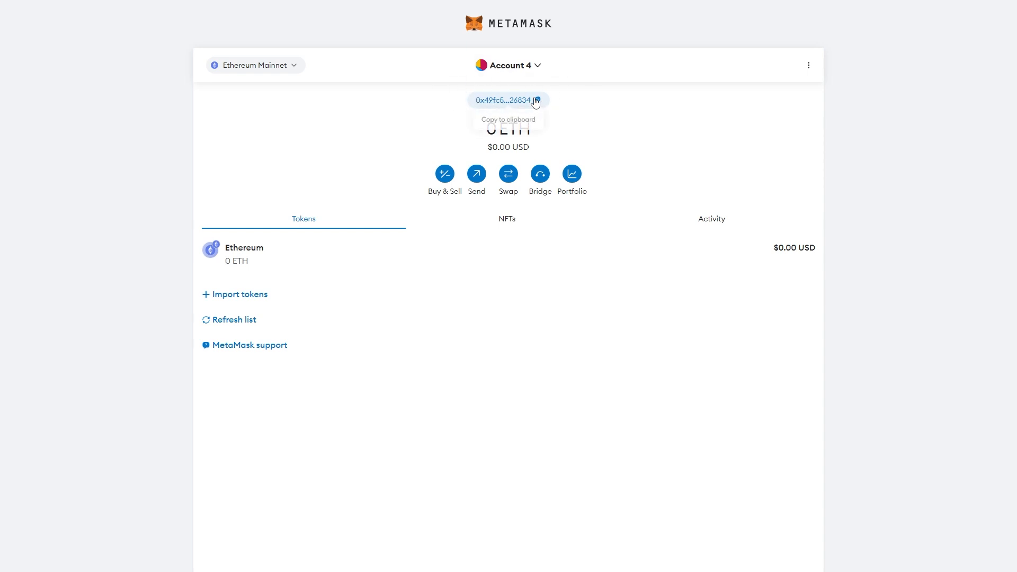
Copy the wallet address, then reach Deposit Crypto from Account Wallet and select ETH
{"action": "left_click", "coordinate": [535, 100]}
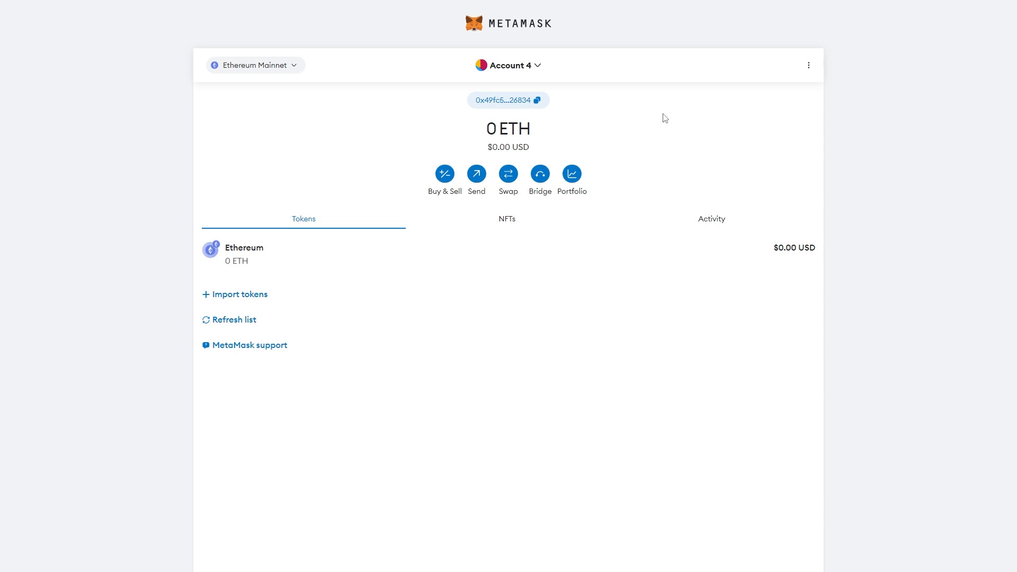
{"action": "mouse_move", "coordinate": [201, 199]}
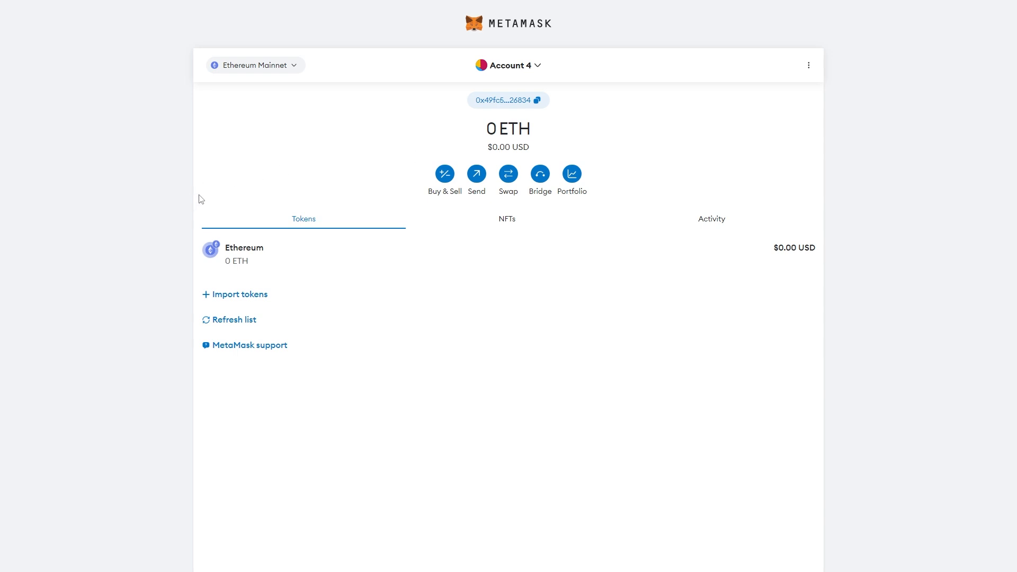
{"action": "mouse_move", "coordinate": [311, 171]}
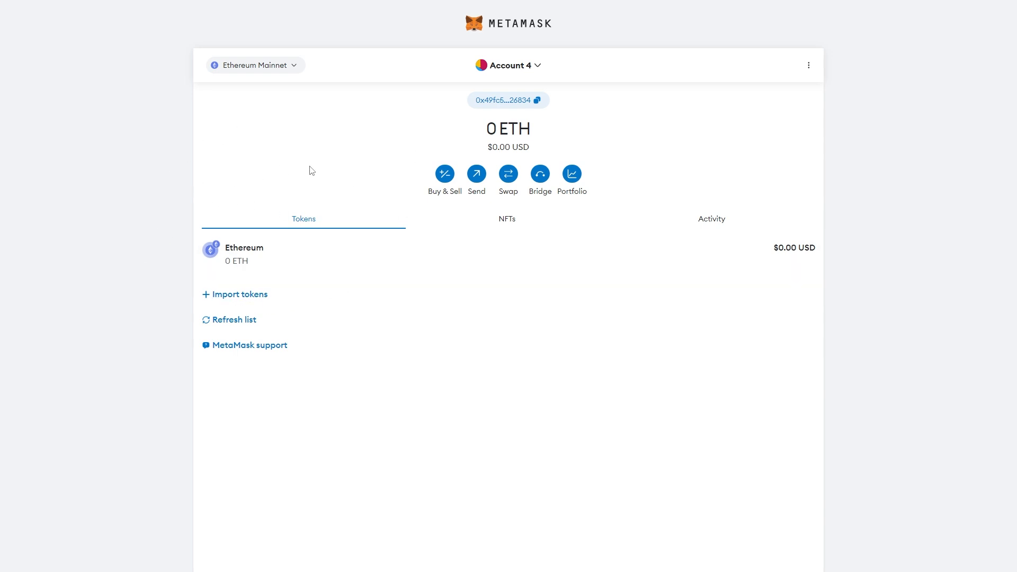
{"action": "mouse_move", "coordinate": [288, 204]}
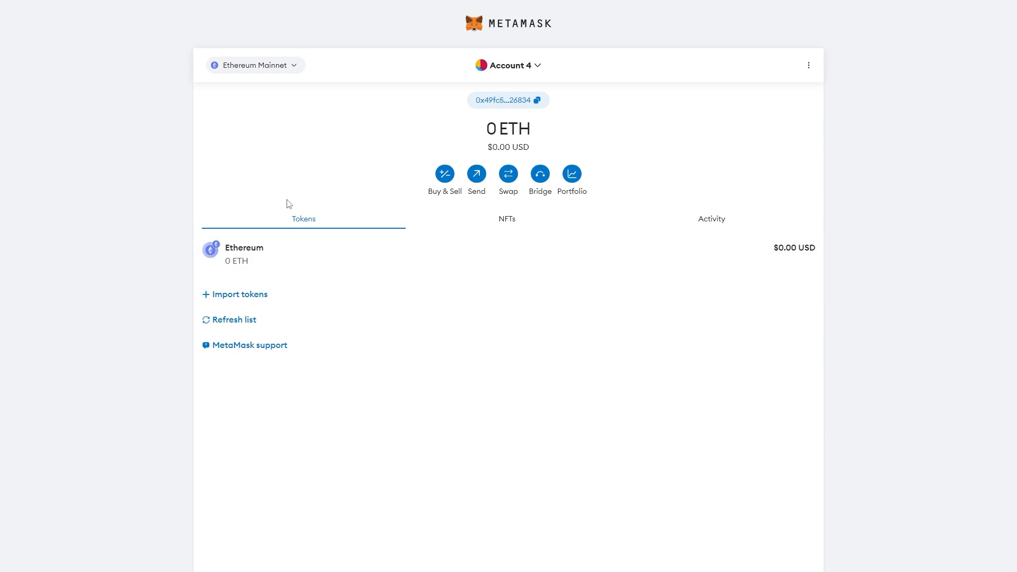
{"action": "mouse_move", "coordinate": [200, 152]}
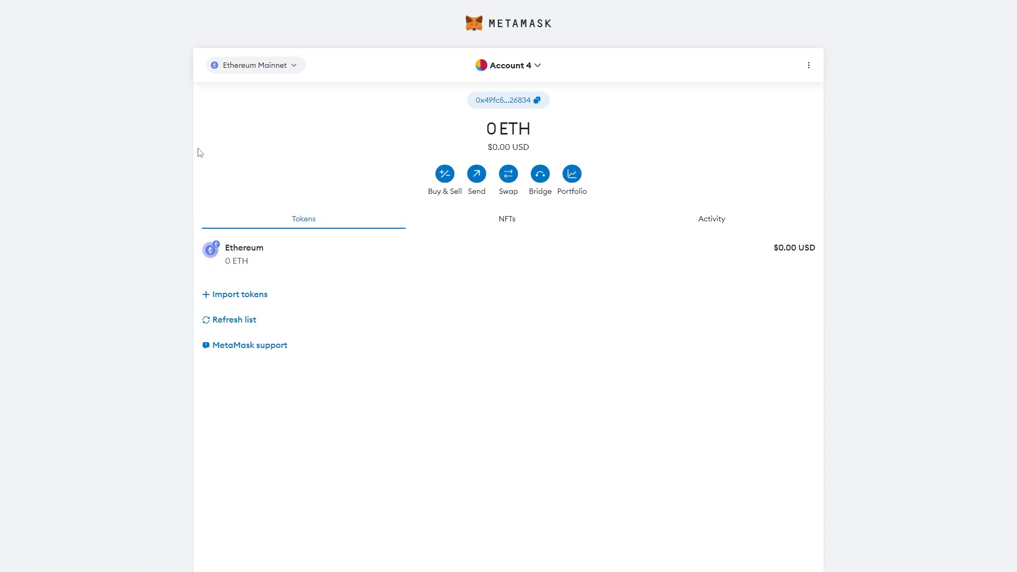
{"action": "mouse_move", "coordinate": [174, 141]}
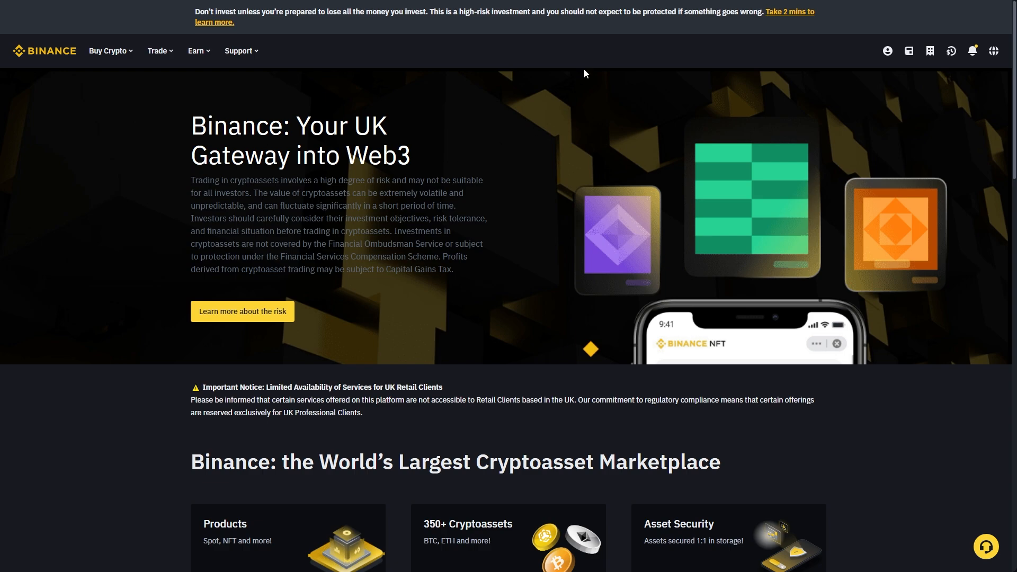
{"action": "mouse_move", "coordinate": [692, 164]}
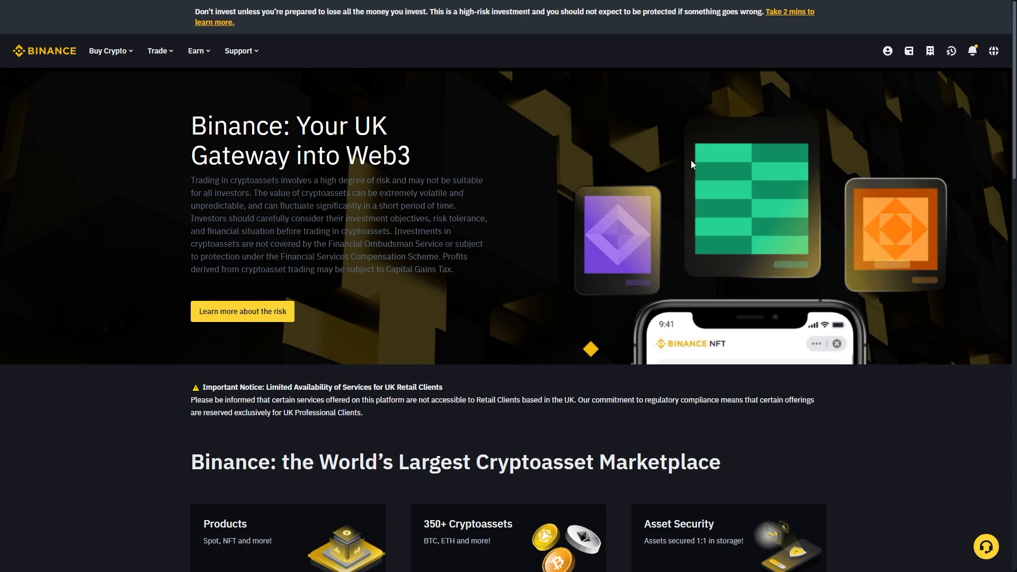
{"action": "left_click", "coordinate": [908, 50]}
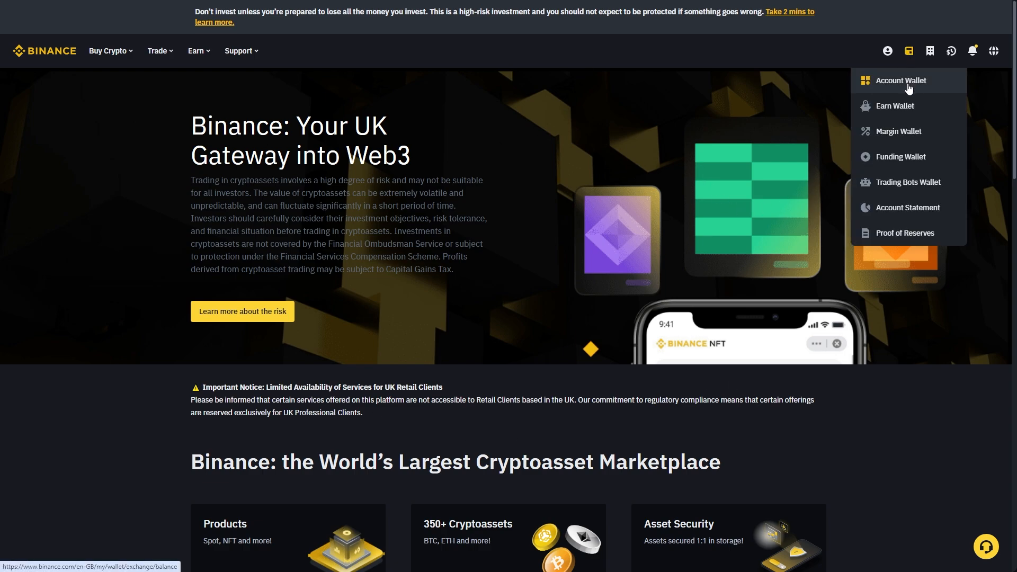
{"action": "left_click", "coordinate": [901, 80]}
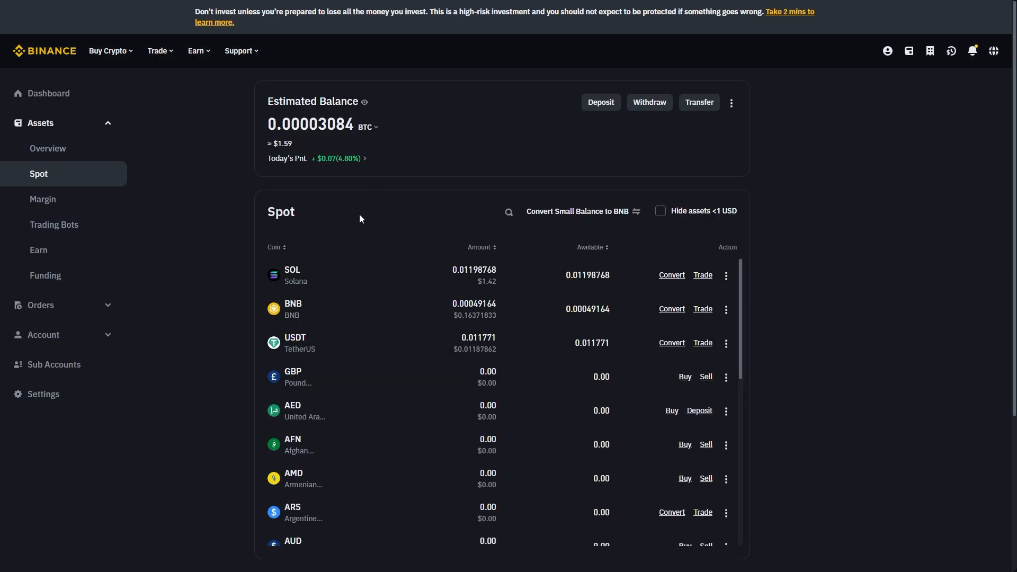
{"action": "mouse_move", "coordinate": [598, 110]}
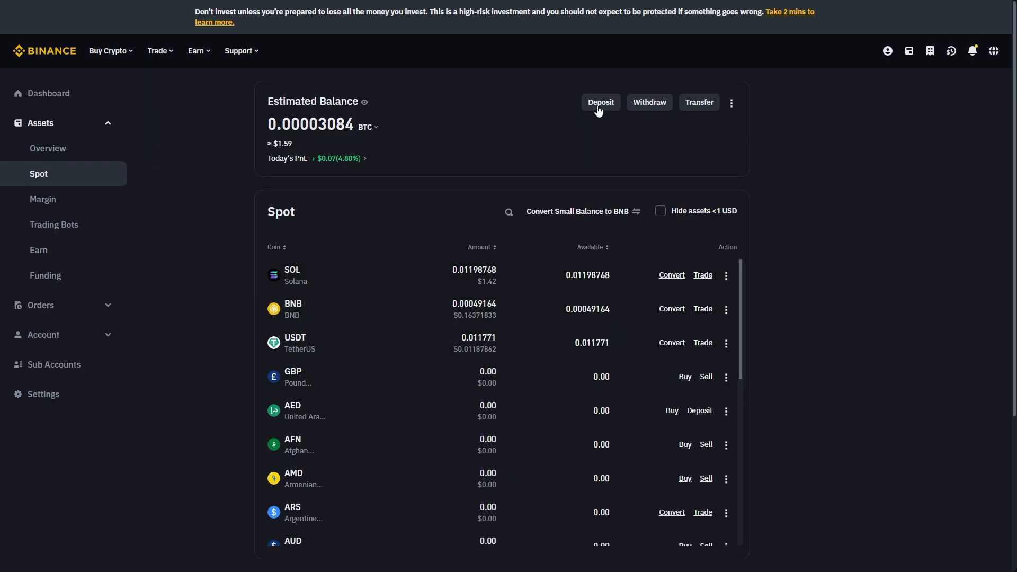
{"action": "left_click", "coordinate": [599, 102]}
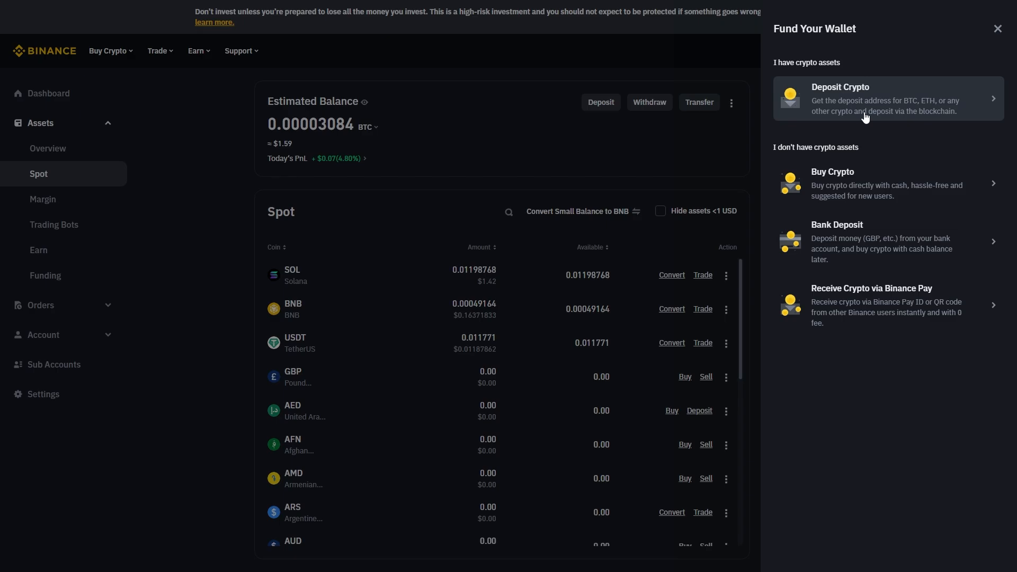
{"action": "left_click", "coordinate": [839, 98]}
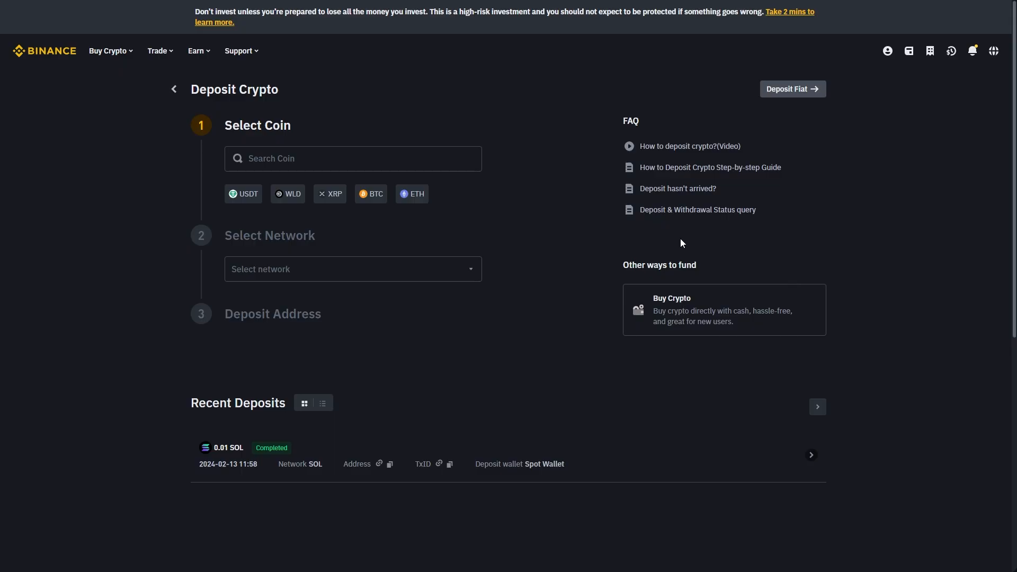
{"action": "mouse_move", "coordinate": [497, 167]}
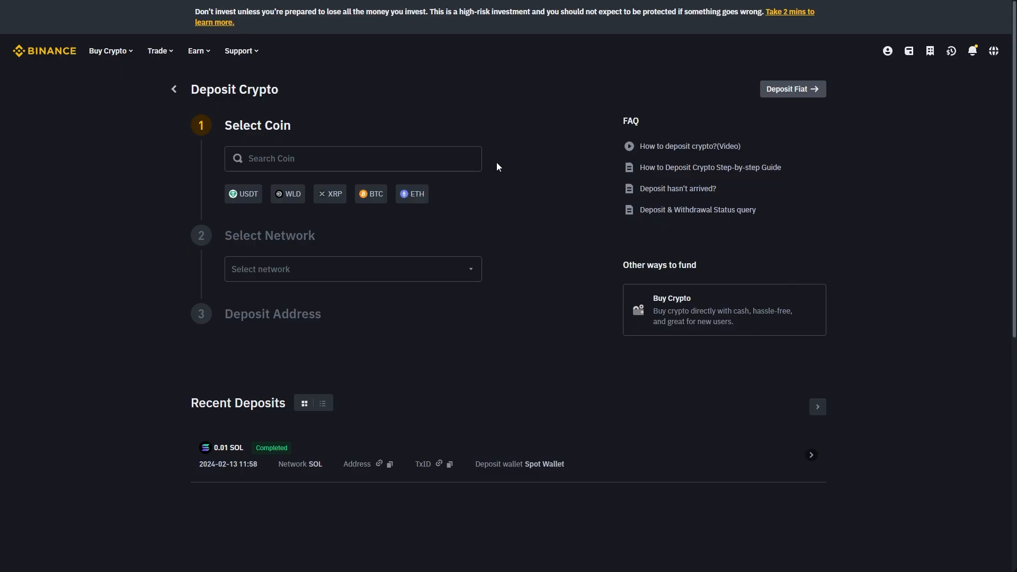
{"action": "mouse_move", "coordinate": [505, 210]}
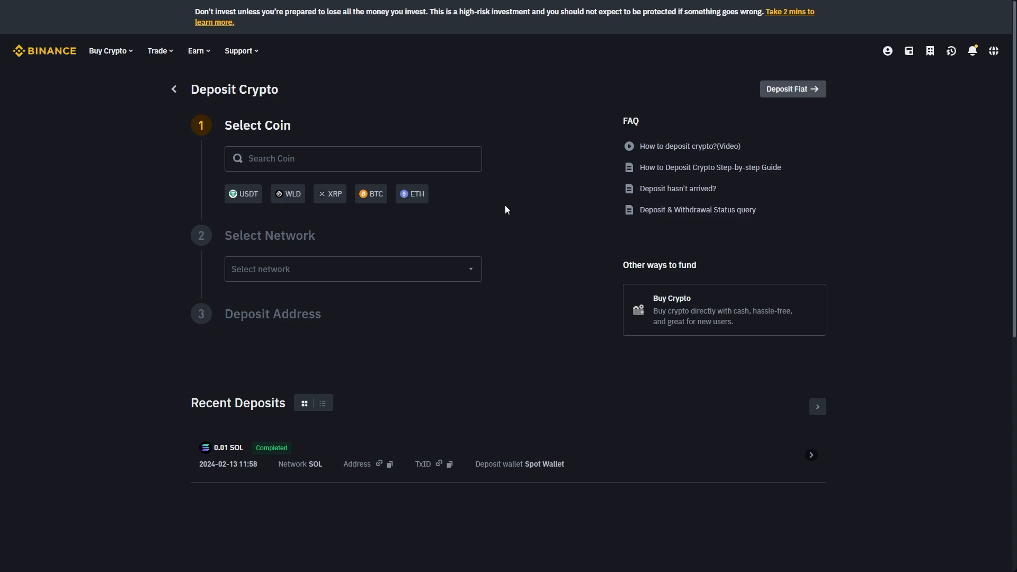
{"action": "mouse_move", "coordinate": [503, 206]}
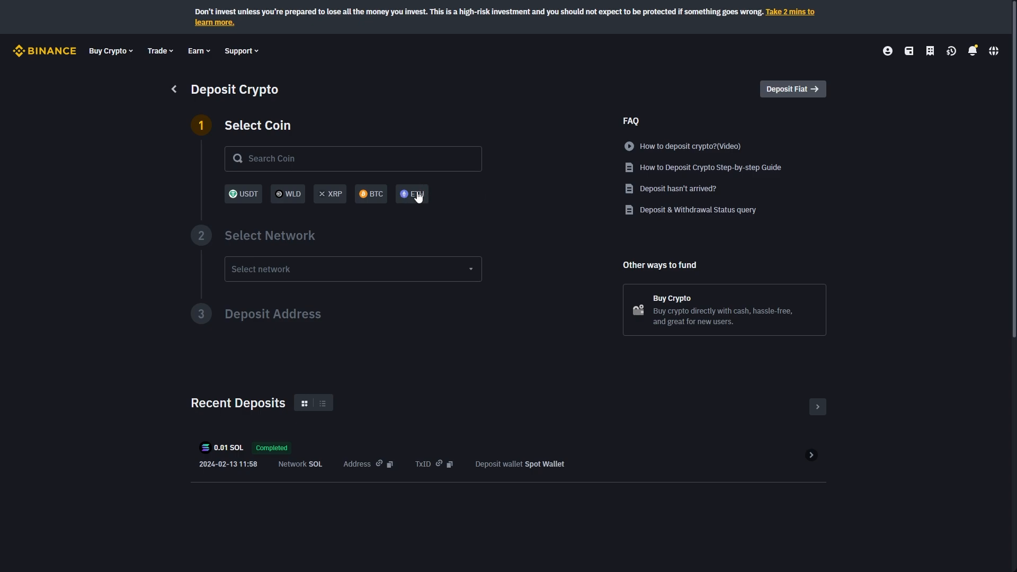
{"action": "left_click", "coordinate": [412, 193]}
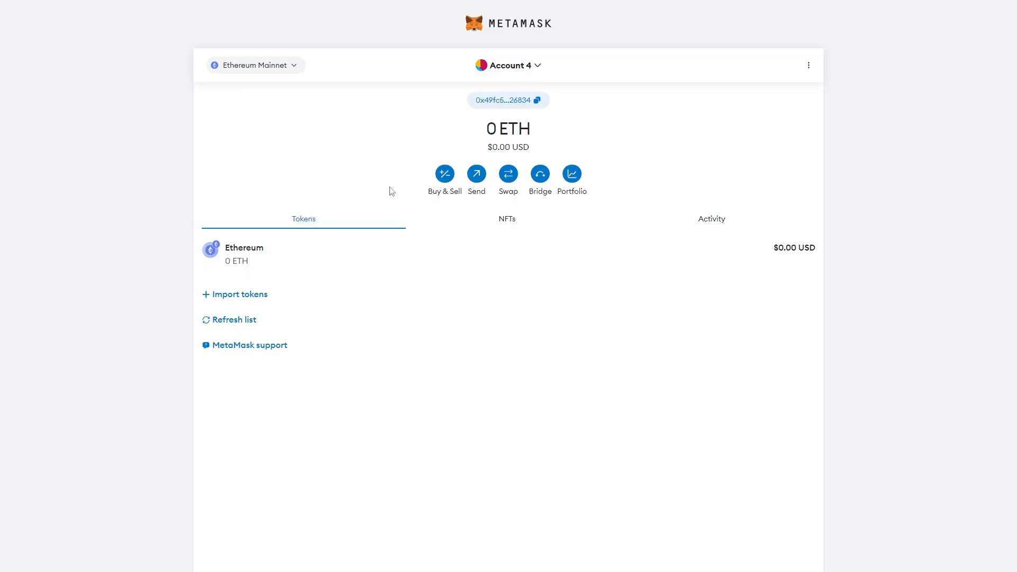
{"action": "mouse_move", "coordinate": [196, 78]}
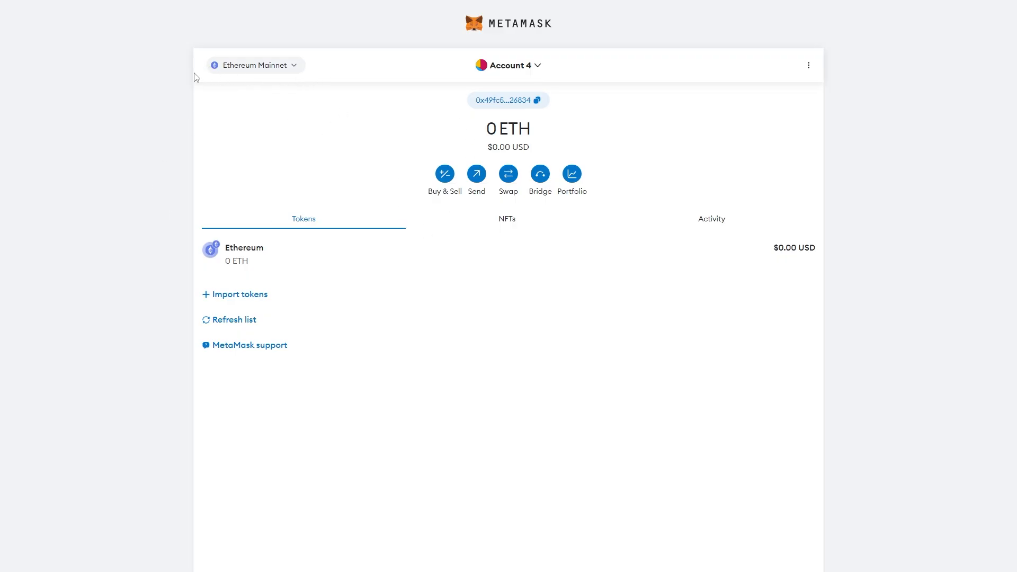
Switch MetaMask briefly to Avalanche C-Chain, then back to Ethereum Mainnet
{"action": "left_click", "coordinate": [254, 65]}
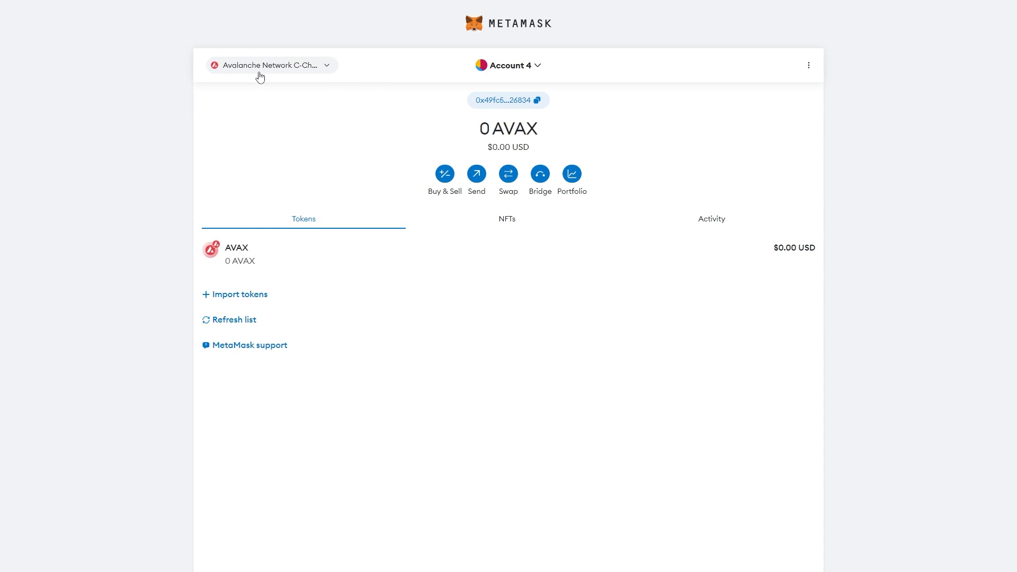
{"action": "left_click", "coordinate": [269, 65]}
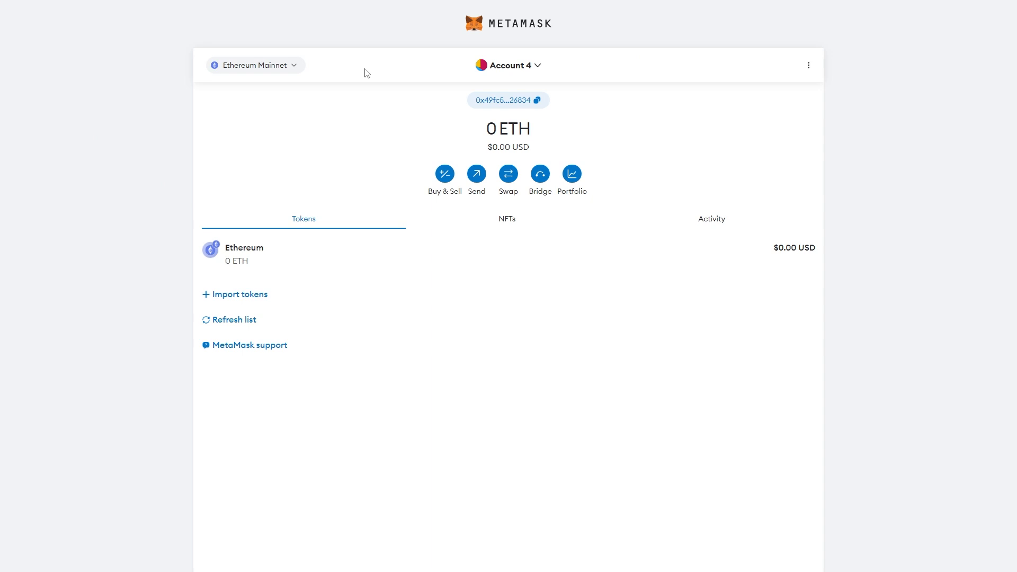
{"action": "mouse_move", "coordinate": [117, 206]}
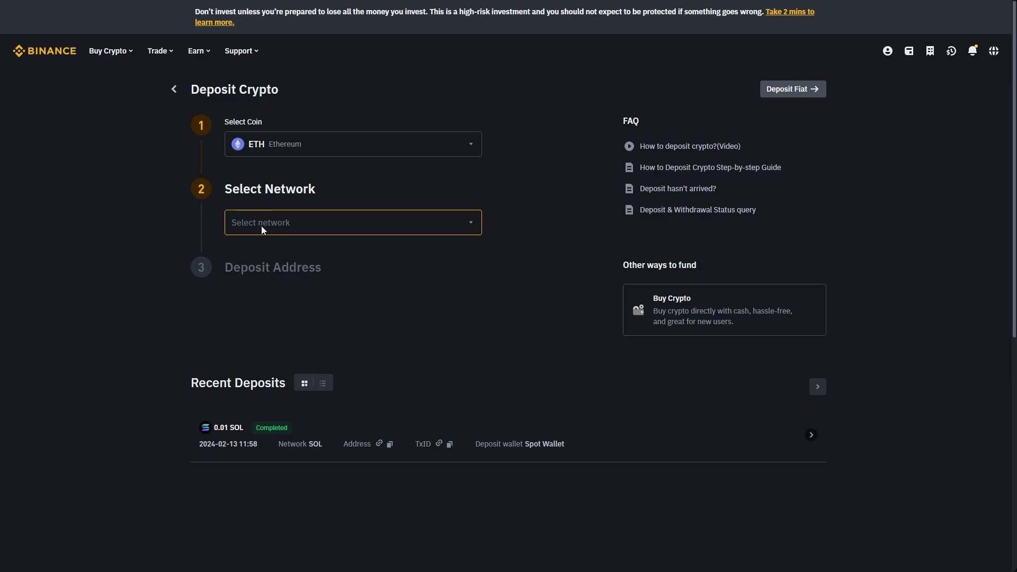
Select the ETH Ethereum (ERC20) network and copy the deposit address
{"action": "left_click", "coordinate": [352, 222]}
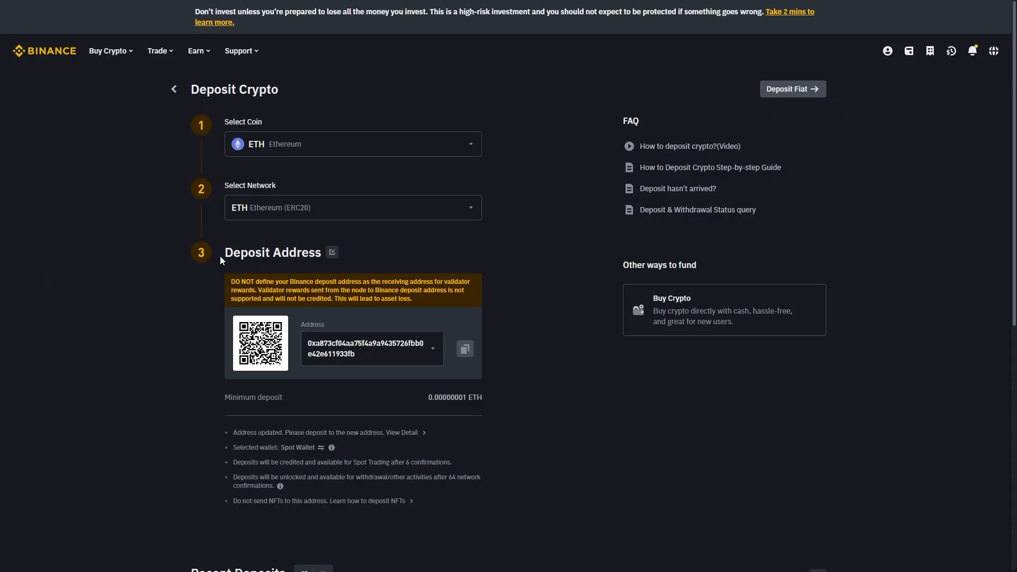
{"action": "left_click", "coordinate": [465, 349]}
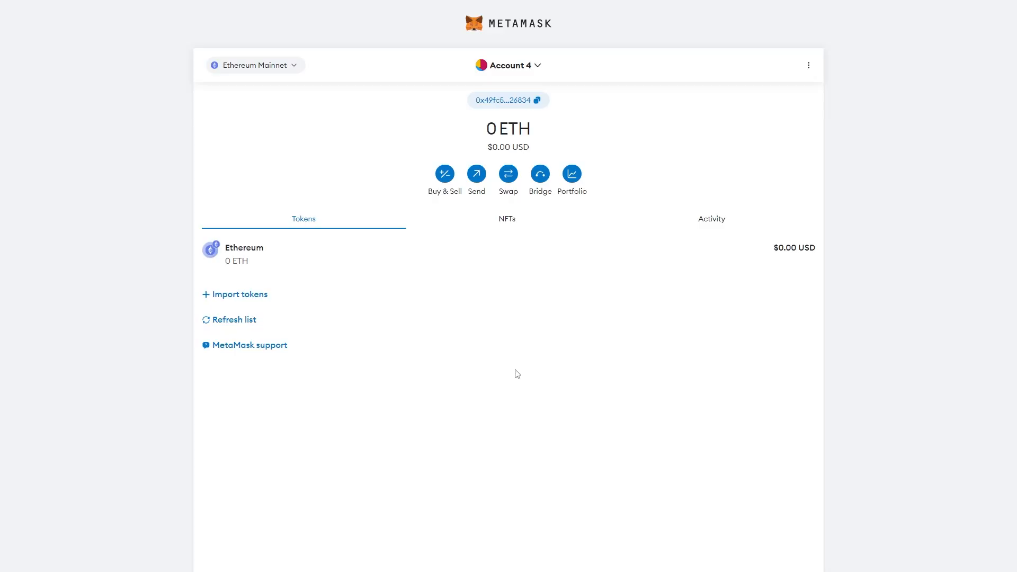
{"action": "mouse_move", "coordinate": [265, 257]}
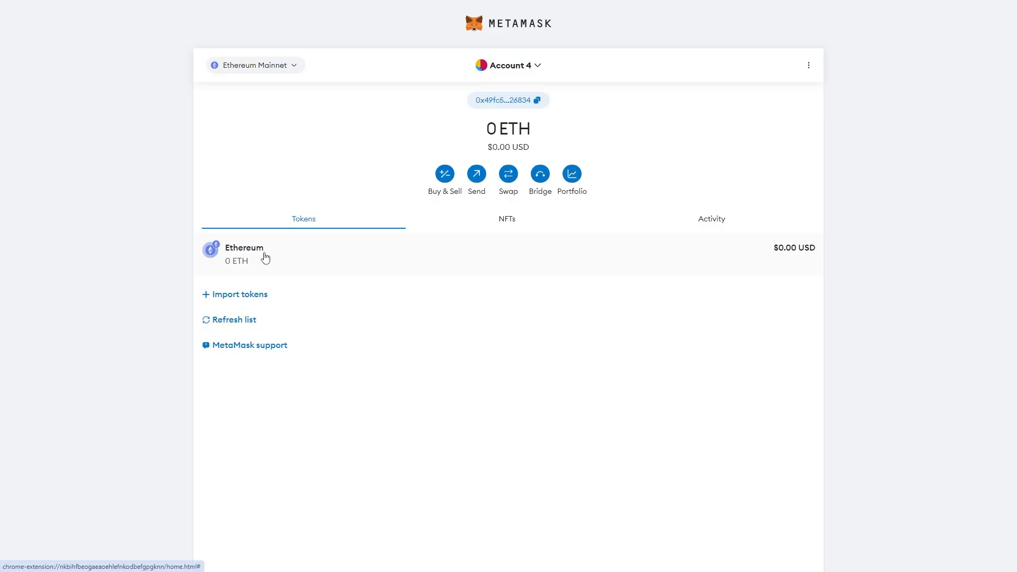
From the Ethereum token in MetaMask, start sending 0.1 ETH to the Binance address
{"action": "left_click", "coordinate": [243, 253]}
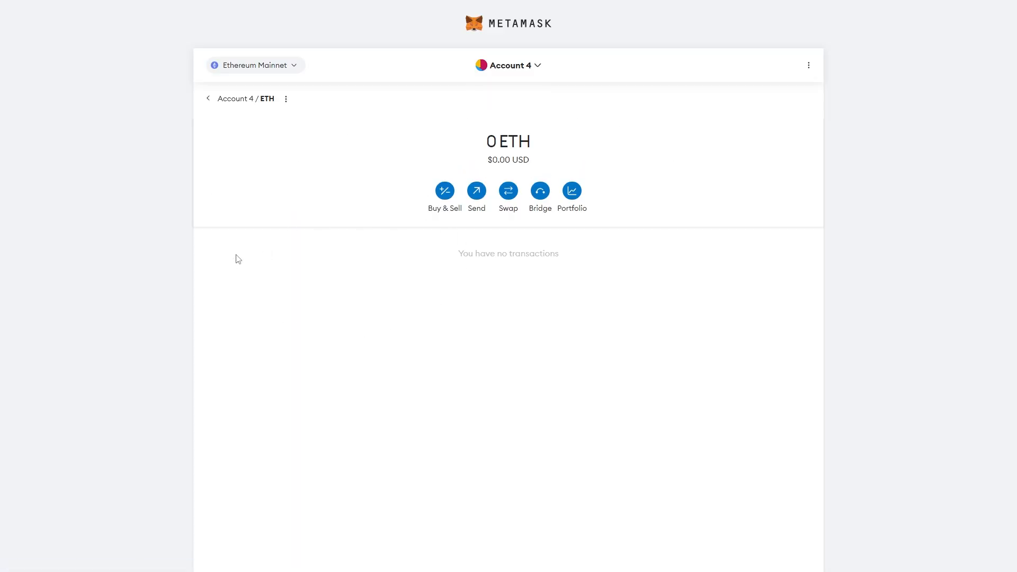
{"action": "mouse_move", "coordinate": [476, 190]}
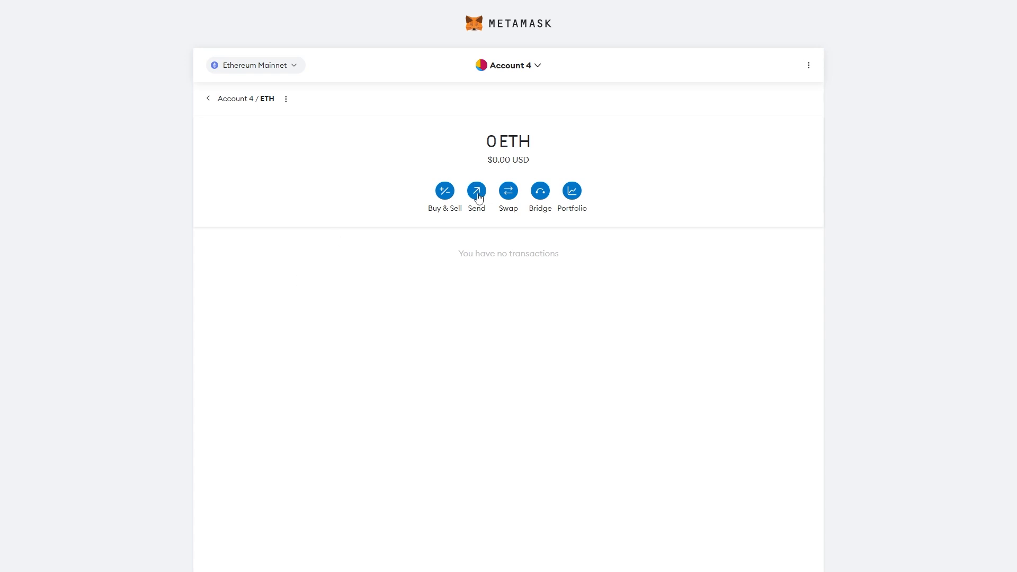
{"action": "left_click", "coordinate": [476, 191]}
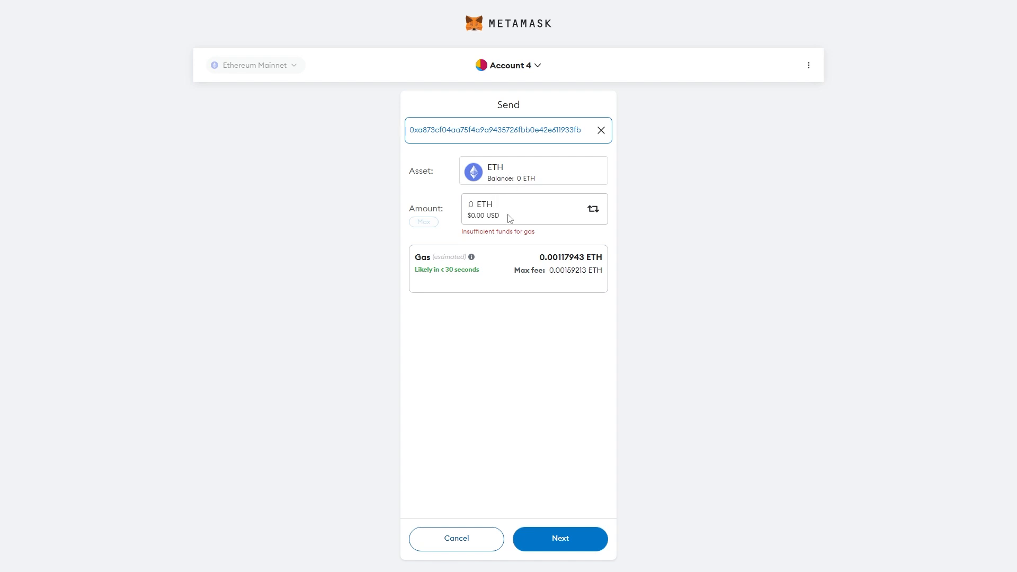
{"action": "type", "text": "0.1"}
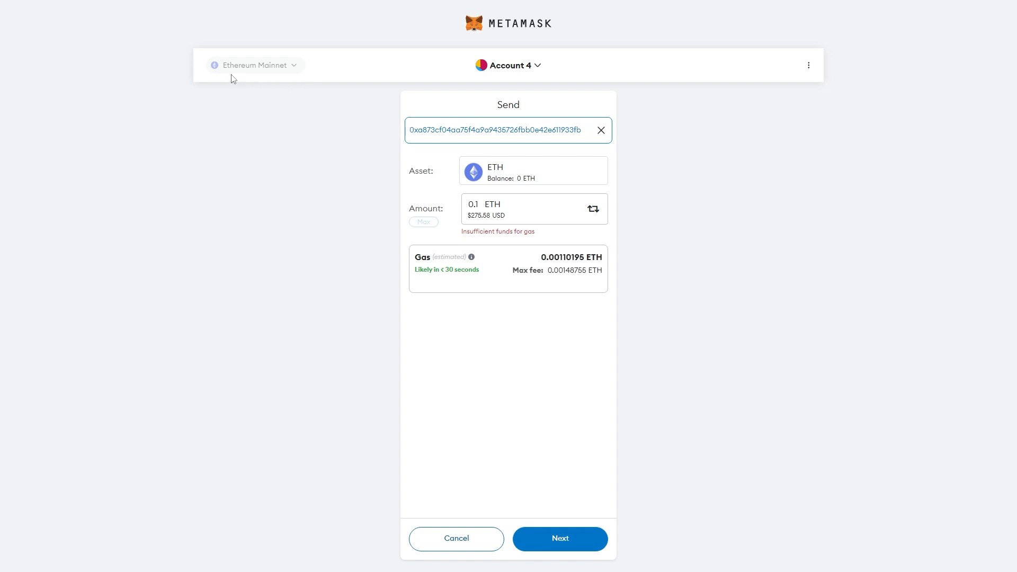
{"action": "mouse_move", "coordinate": [554, 172]}
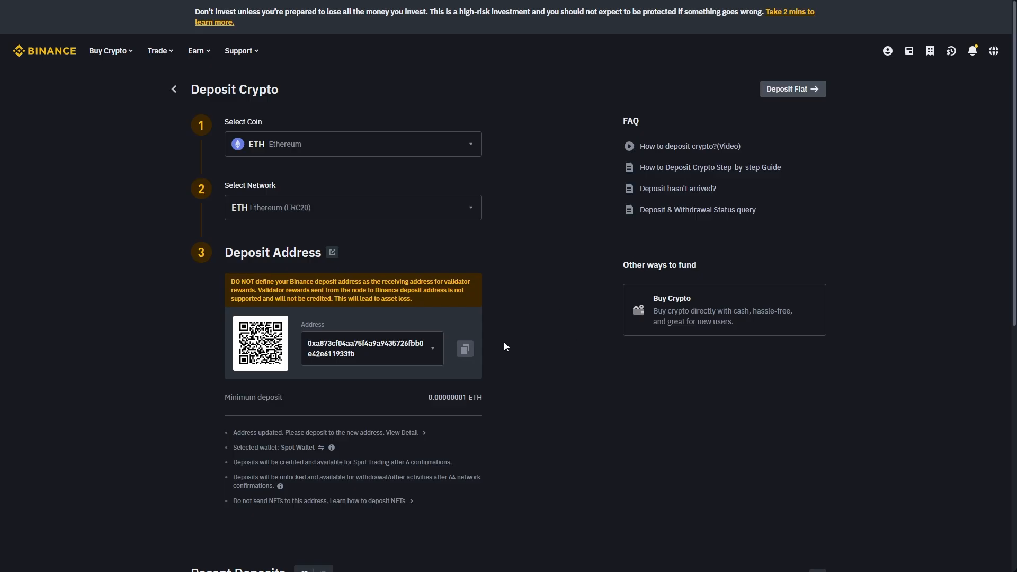
Compare the Binance ETH deposit address with MetaMask's recipient before review
{"action": "left_click", "coordinate": [352, 207]}
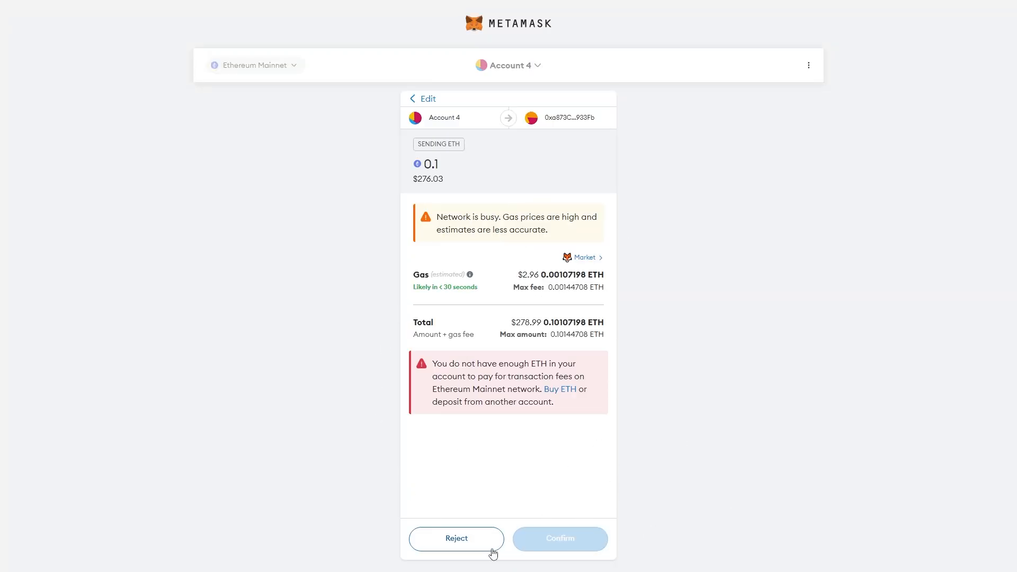
{"action": "mouse_move", "coordinate": [688, 422]}
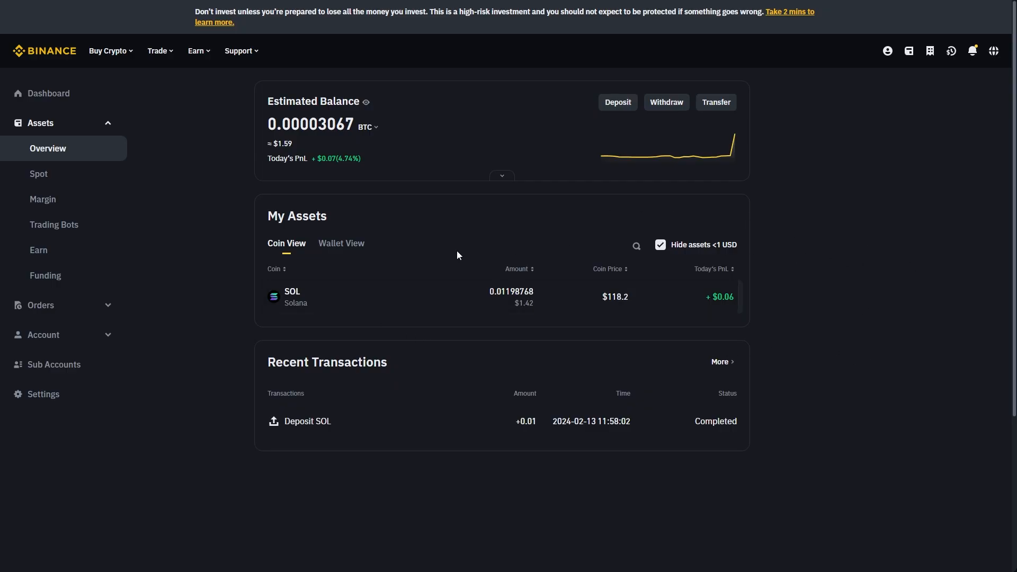
{"action": "mouse_move", "coordinate": [309, 297]}
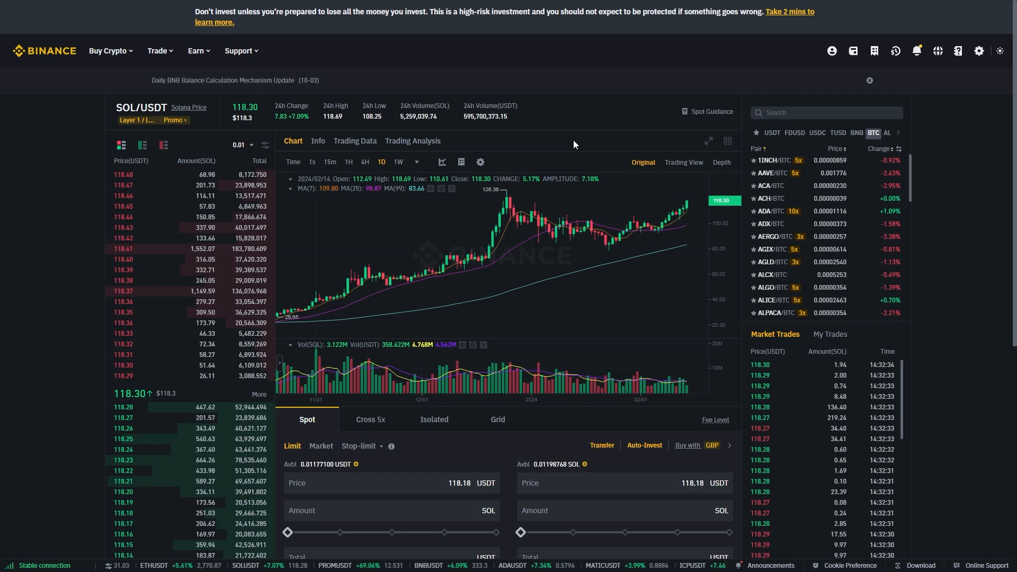
Search 'sol', open the SOL/EUR pair and enter 0.01 for a market order
{"action": "type", "text": "sol"}
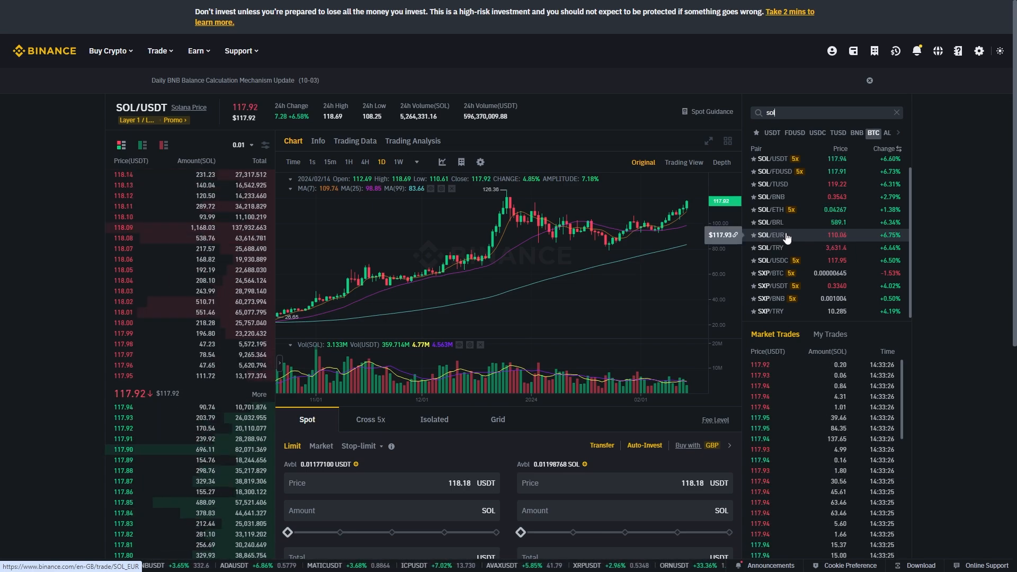
{"action": "left_click", "coordinate": [770, 234]}
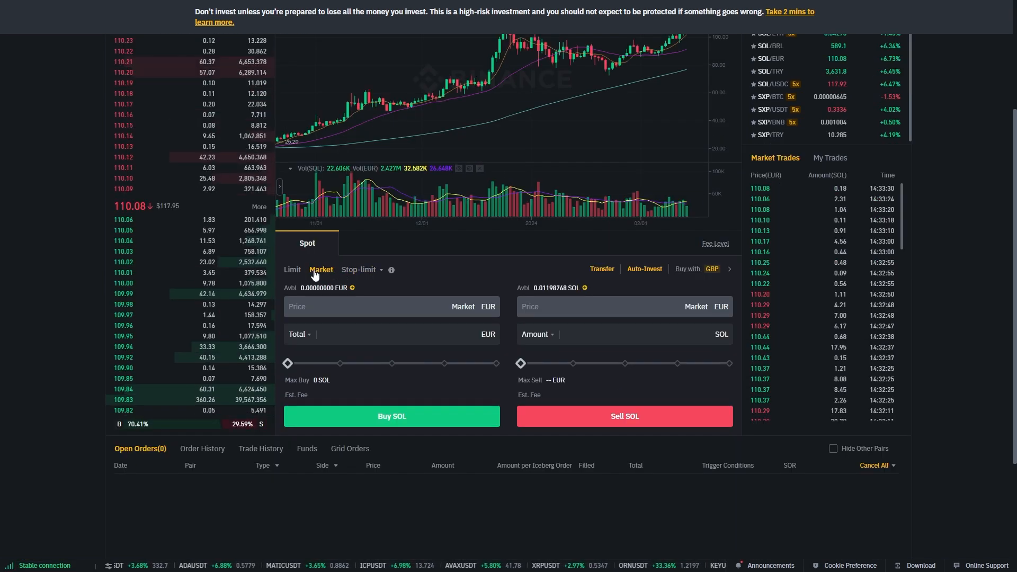
{"action": "type", "text": "0.01"}
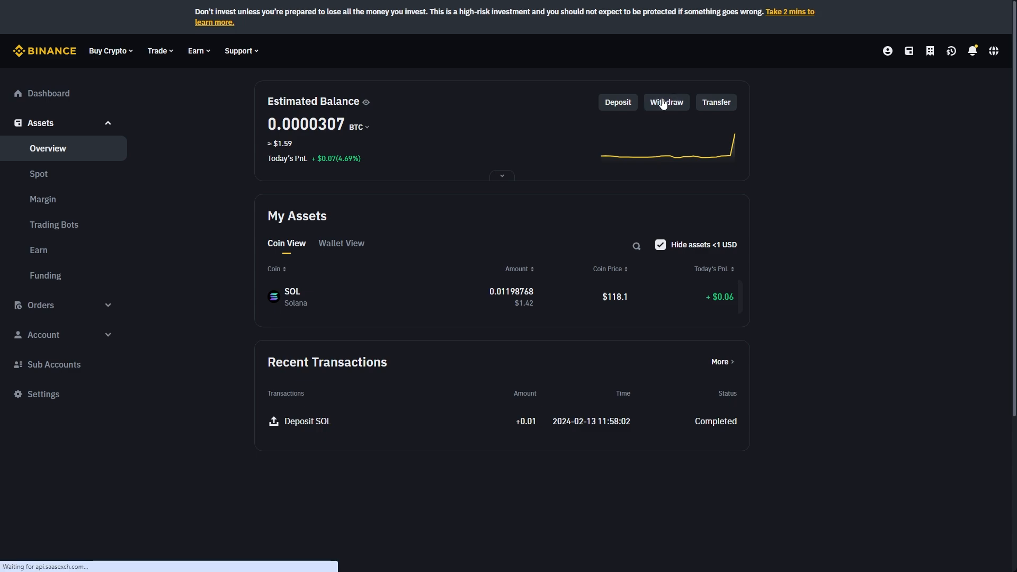
Start a fiat withdrawal and choose GBP Pound Sterling as the currency
{"action": "left_click", "coordinate": [665, 102]}
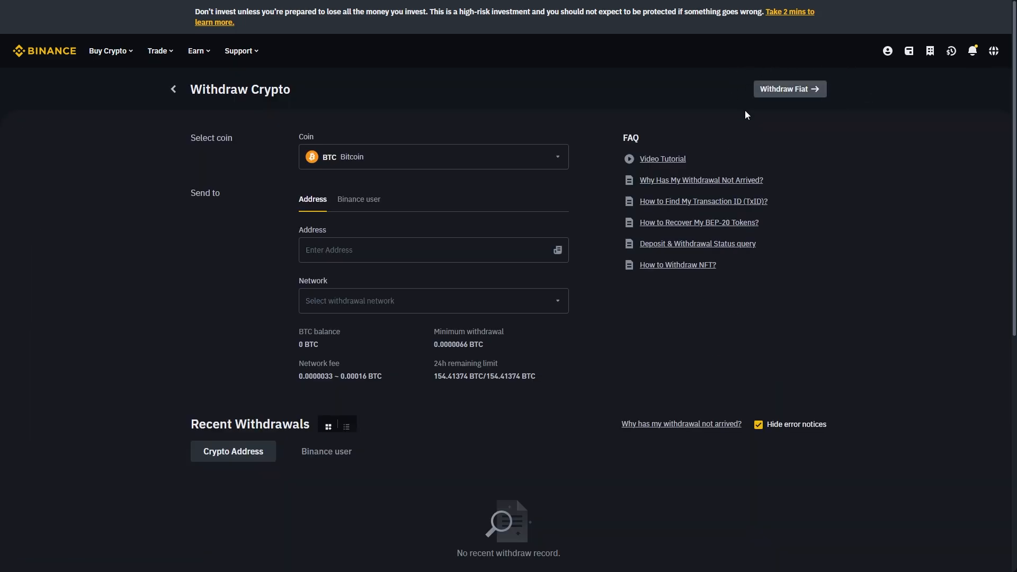
{"action": "left_click", "coordinate": [789, 89]}
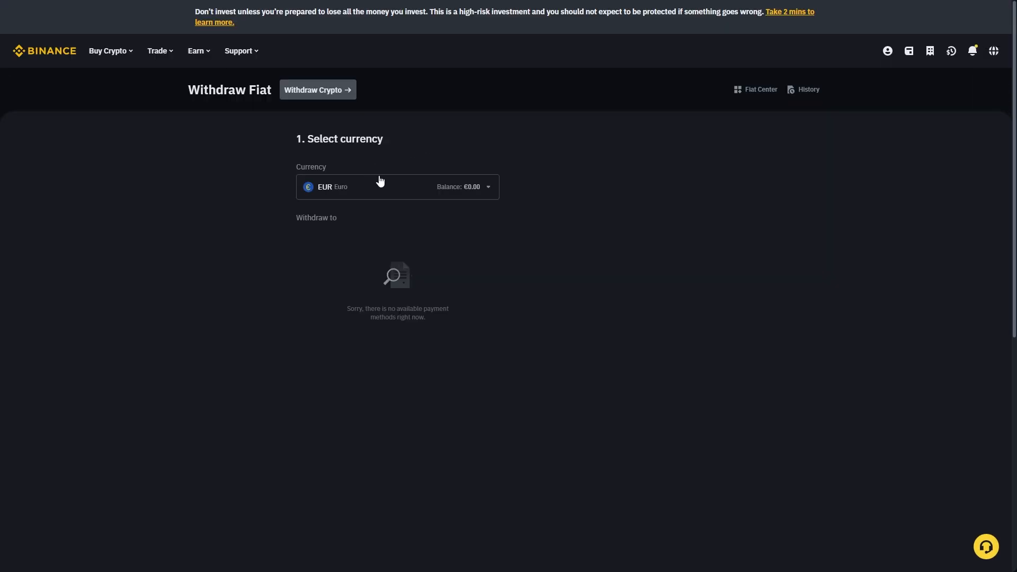
{"action": "left_click", "coordinate": [397, 187]}
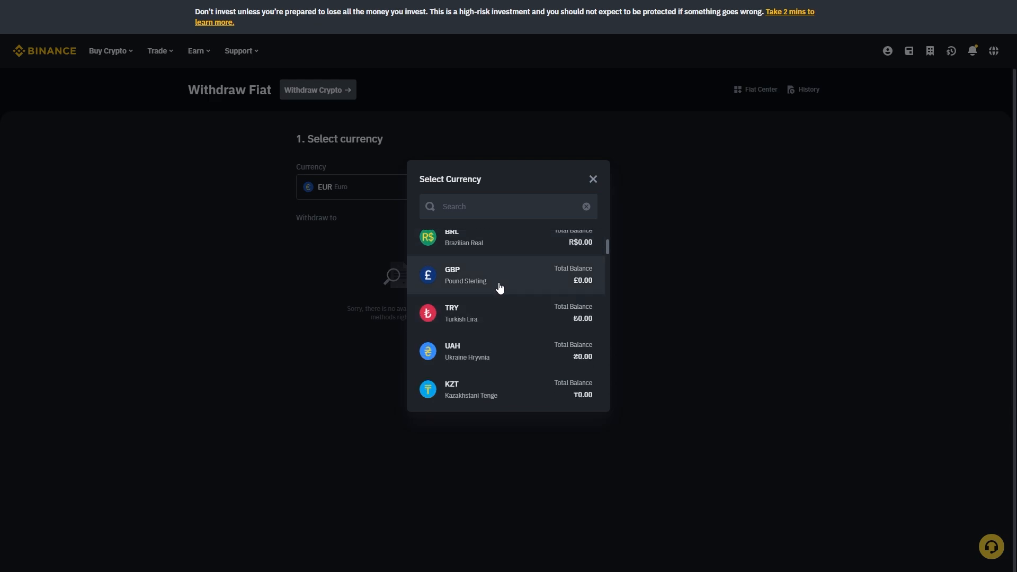
{"action": "left_click", "coordinate": [465, 274]}
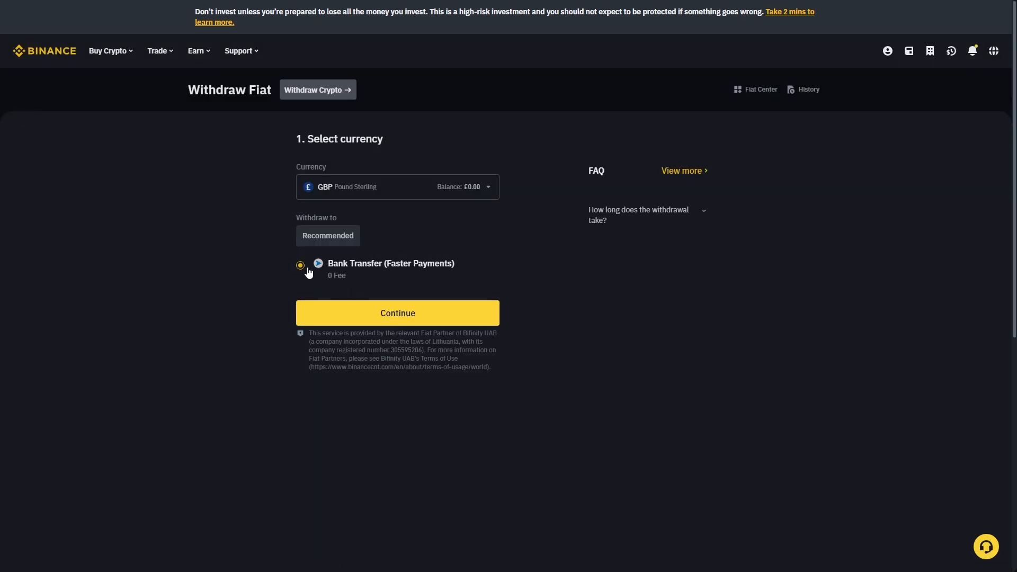